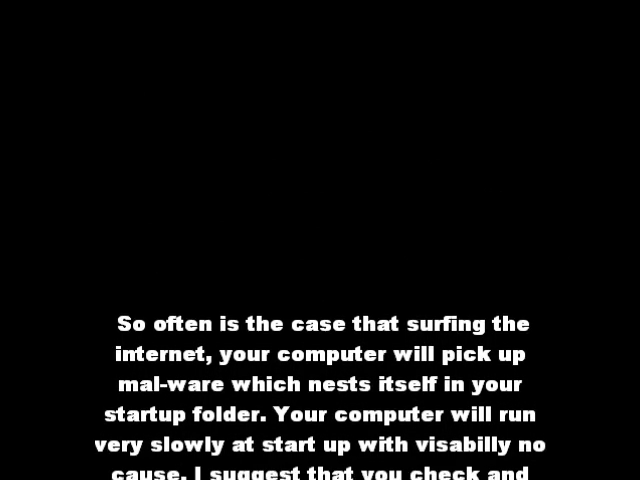
# Bring up the Start menu to reach the user's folders.
pyautogui.scroll(-3)
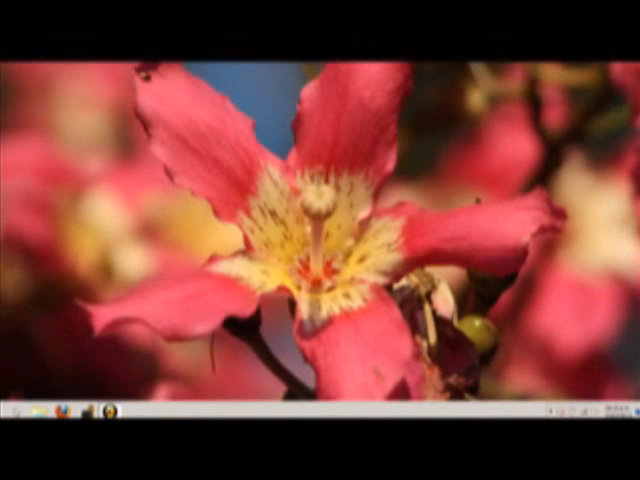
pyautogui.click(10, 420)
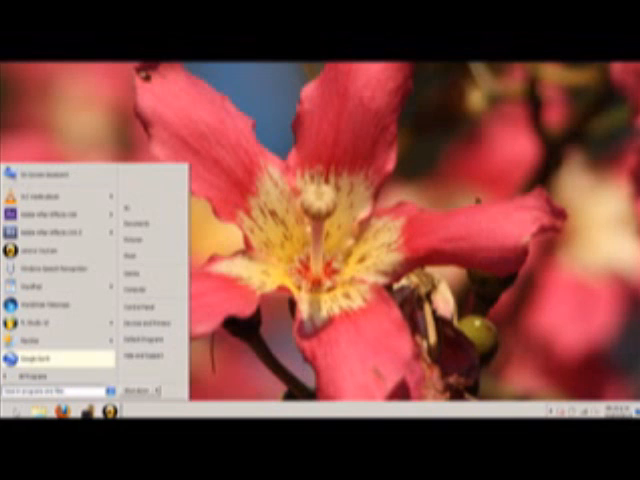
pyautogui.moveTo(50, 212)
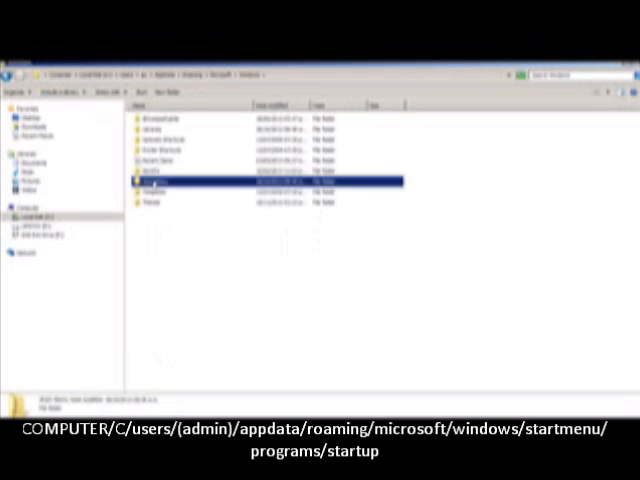
# Navigate Start Menu > Programs > Startup and confirm the Startup folder is empty.
pyautogui.doubleClick(148, 180)
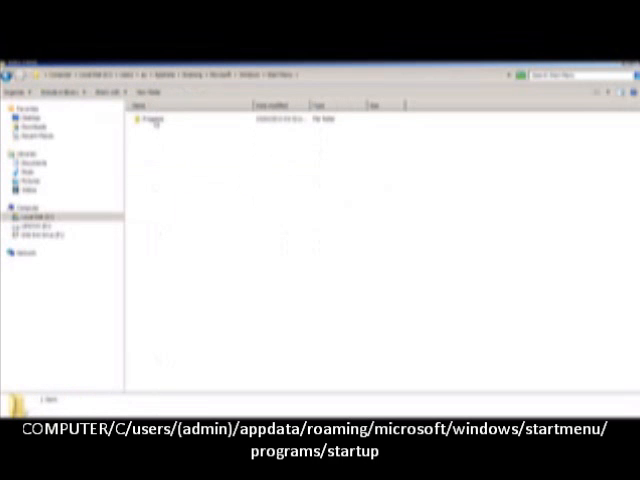
pyautogui.doubleClick(156, 118)
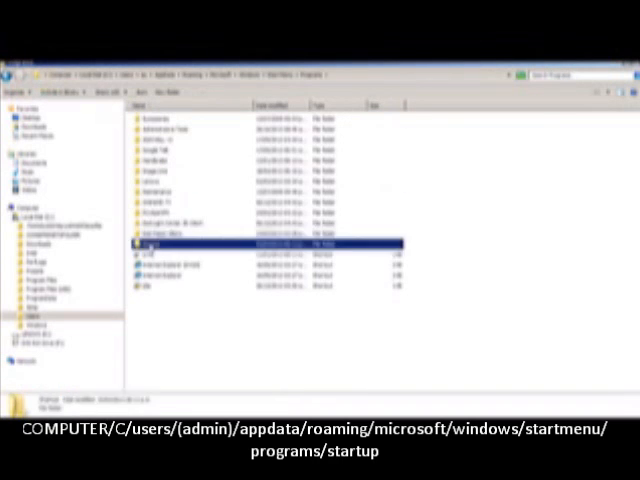
pyautogui.doubleClick(164, 244)
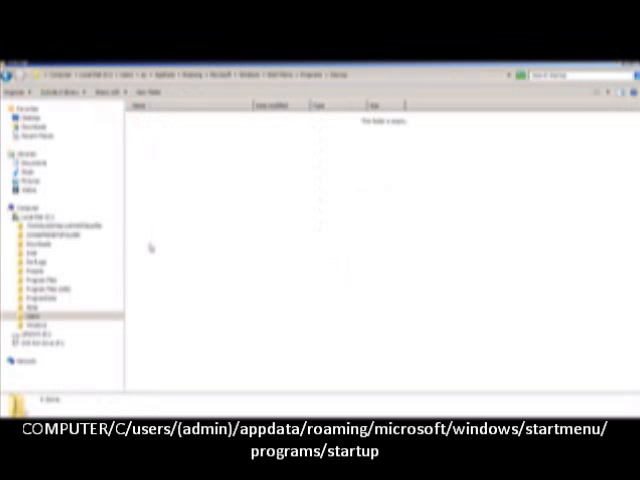